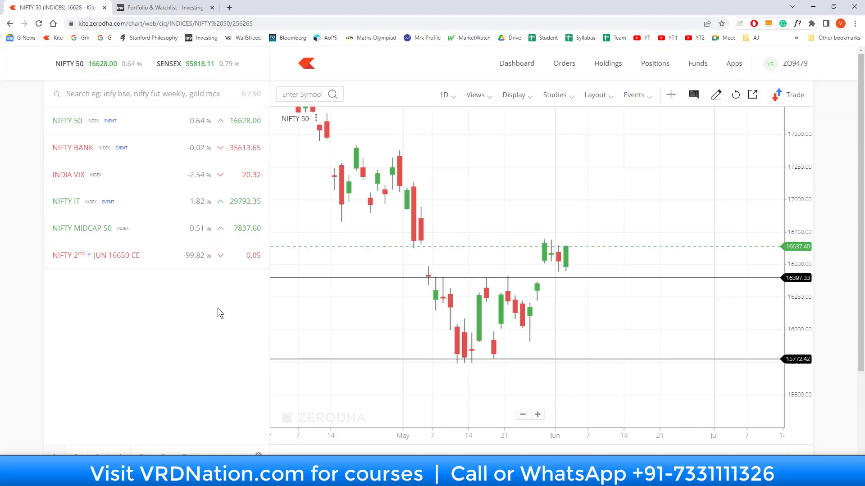
pyautogui.moveTo(625, 330)
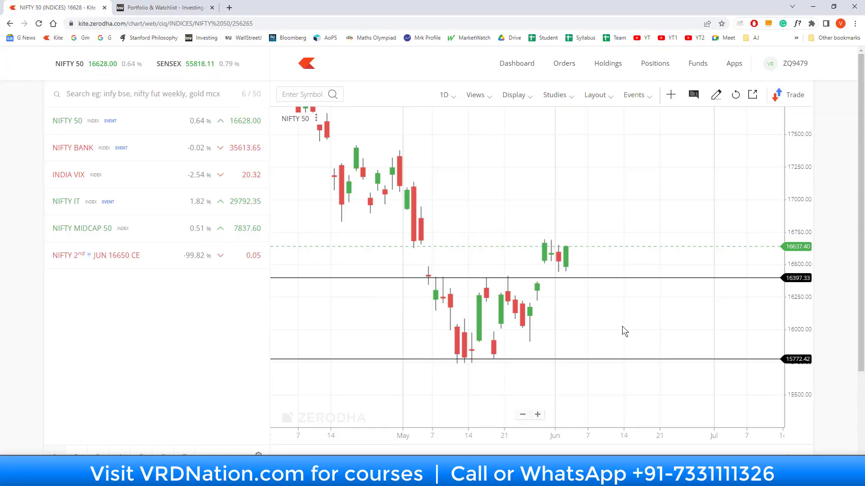
pyautogui.moveTo(637, 387)
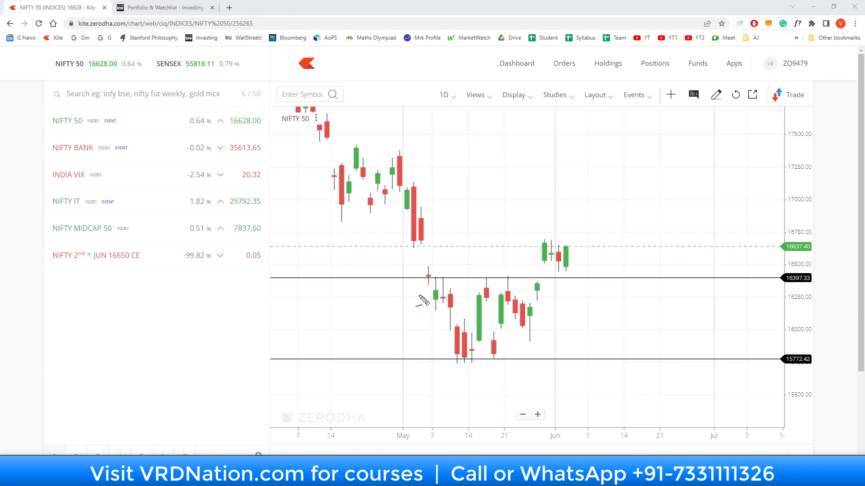
# Step: Switch the NIFTY 50 chart from 1D to 5m candles and move to the Positions page
pyautogui.moveTo(422, 286); pyautogui.dragTo(453, 340)
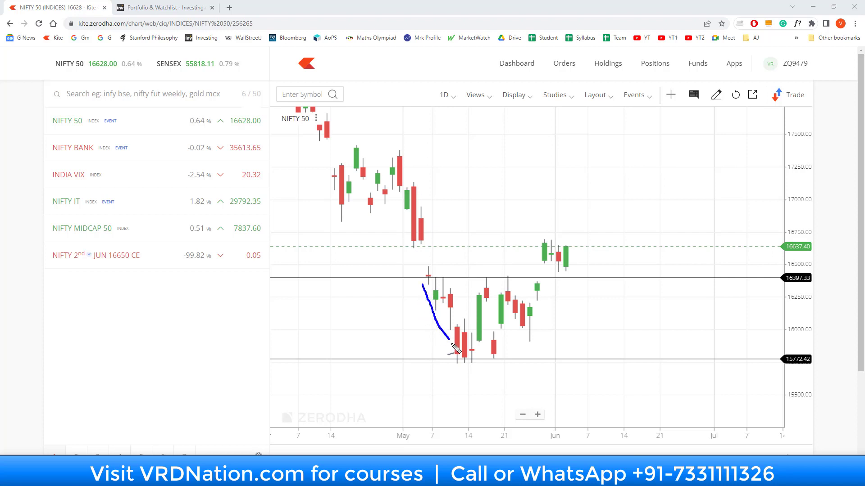
pyautogui.moveTo(449, 350); pyautogui.dragTo(538, 309)
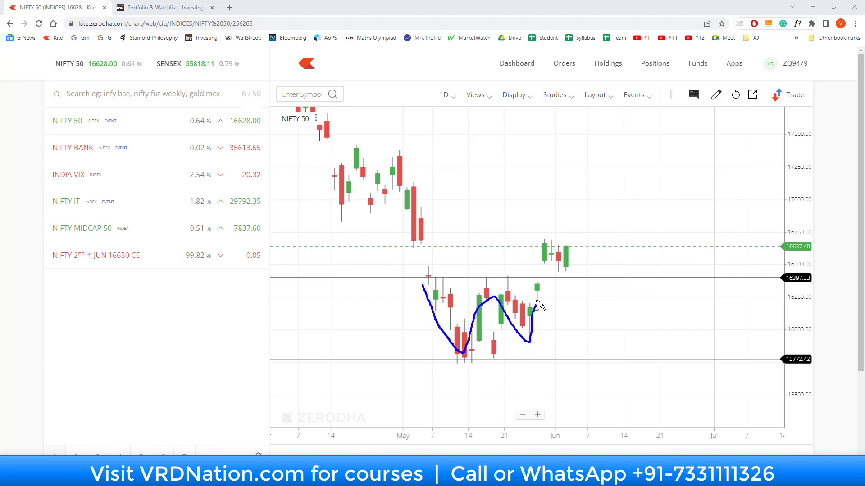
pyautogui.moveTo(535, 309); pyautogui.dragTo(537, 283)
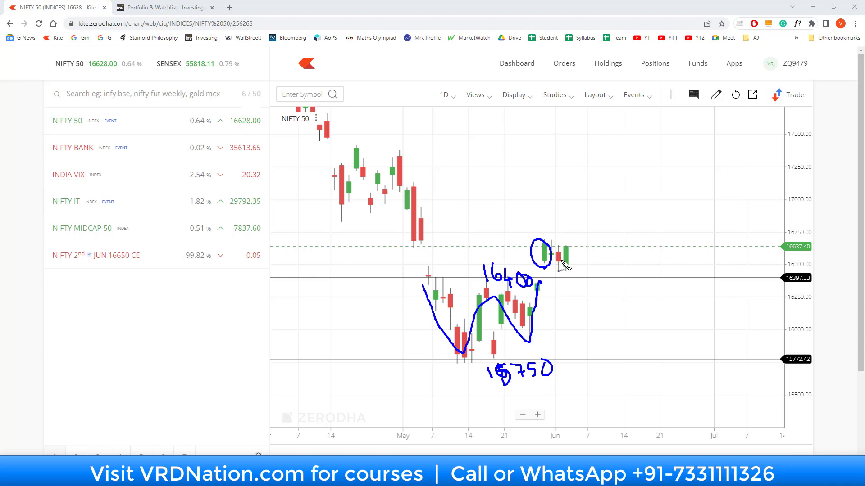
pyautogui.moveTo(562, 263)
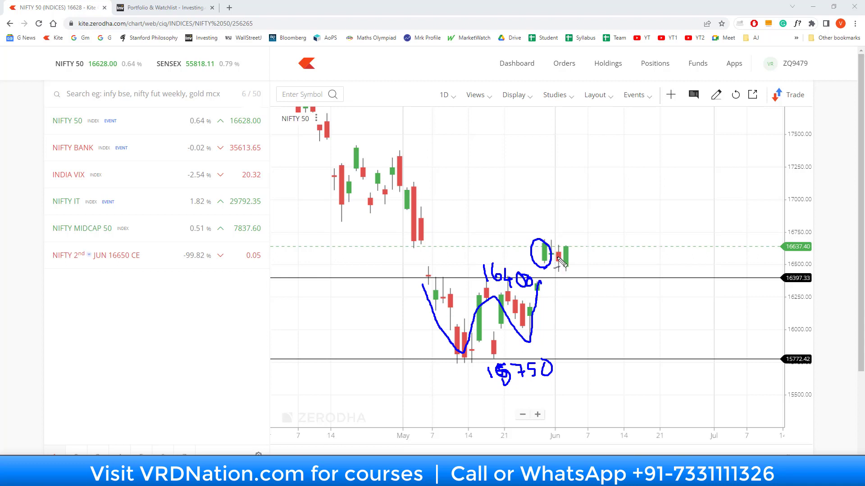
pyautogui.moveTo(559, 262); pyautogui.dragTo(590, 221)
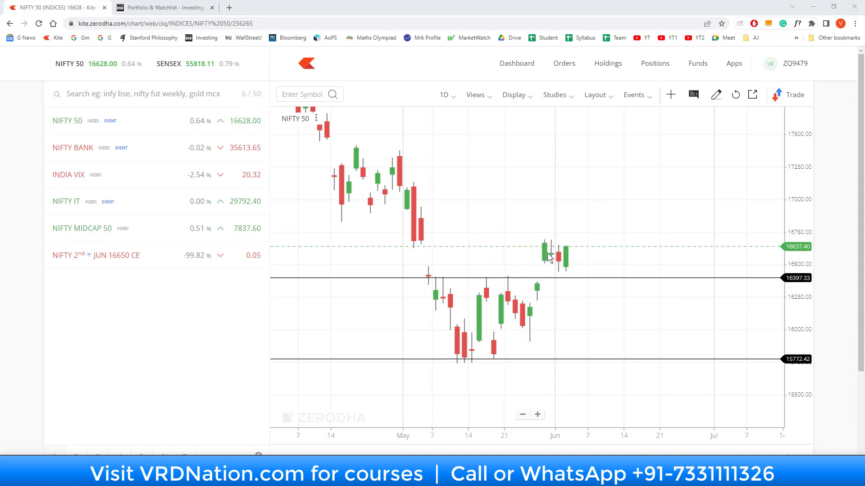
pyautogui.moveTo(573, 276)
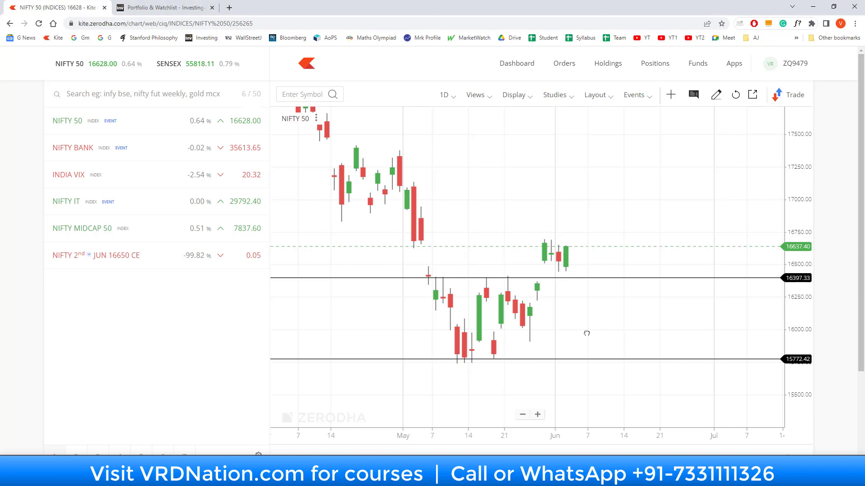
pyautogui.moveTo(587, 333)
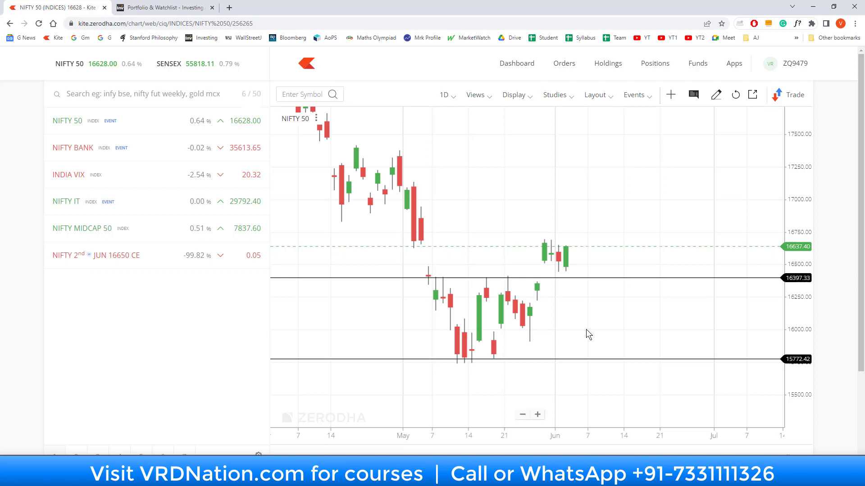
pyautogui.moveTo(585, 331)
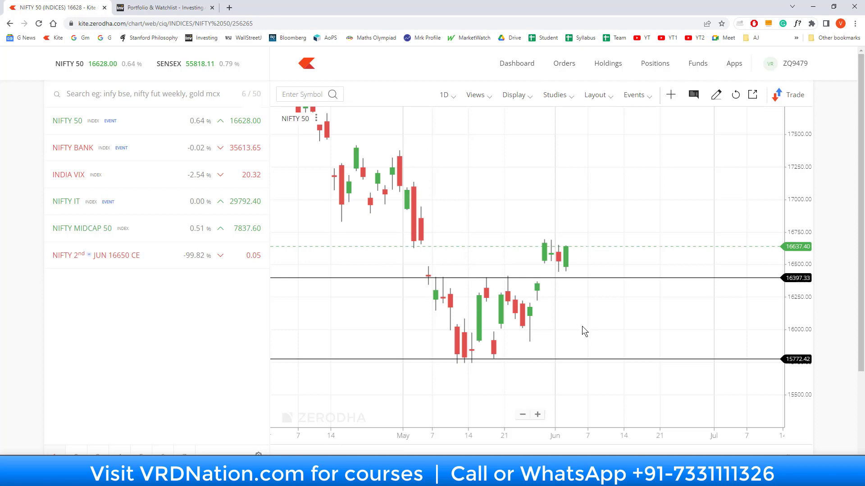
pyautogui.moveTo(444, 95)
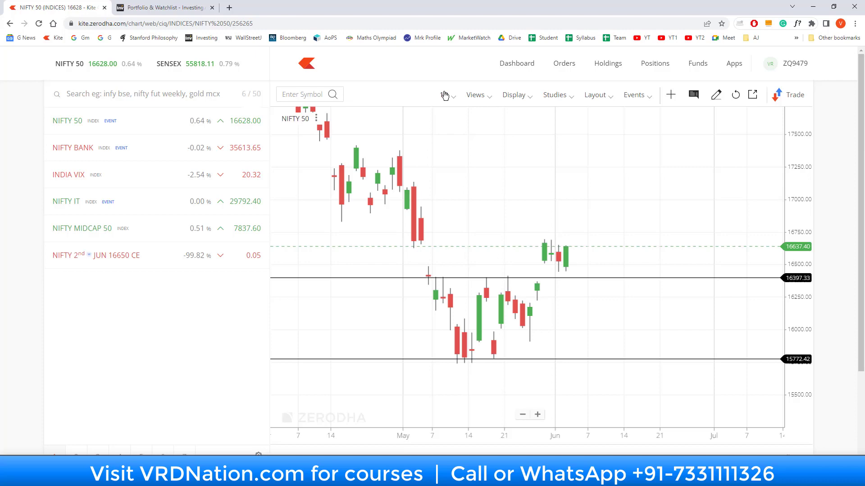
pyautogui.click(444, 94)
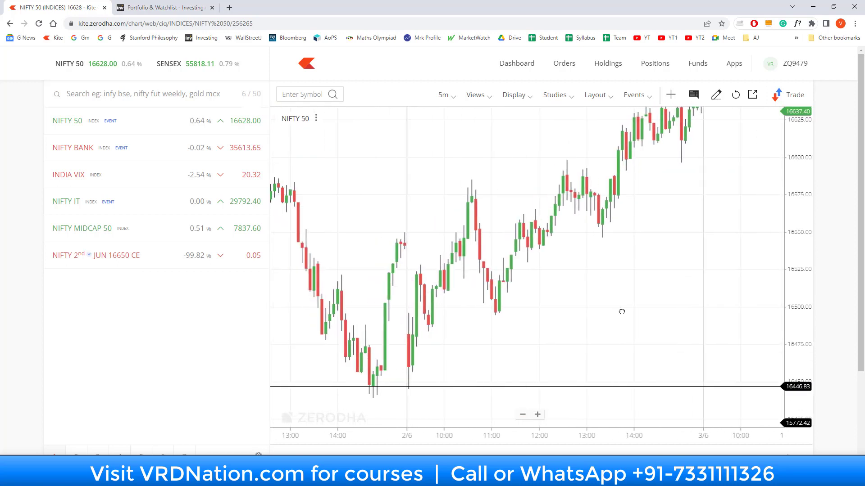
pyautogui.moveTo(419, 361)
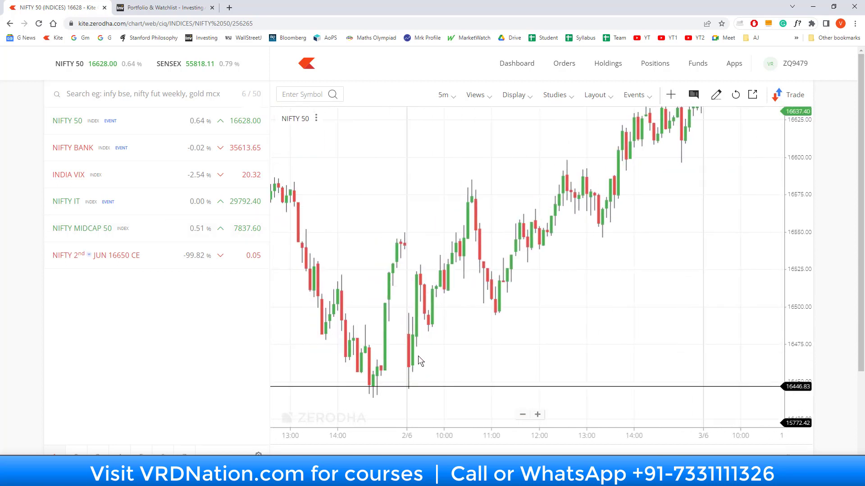
pyautogui.moveTo(453, 244)
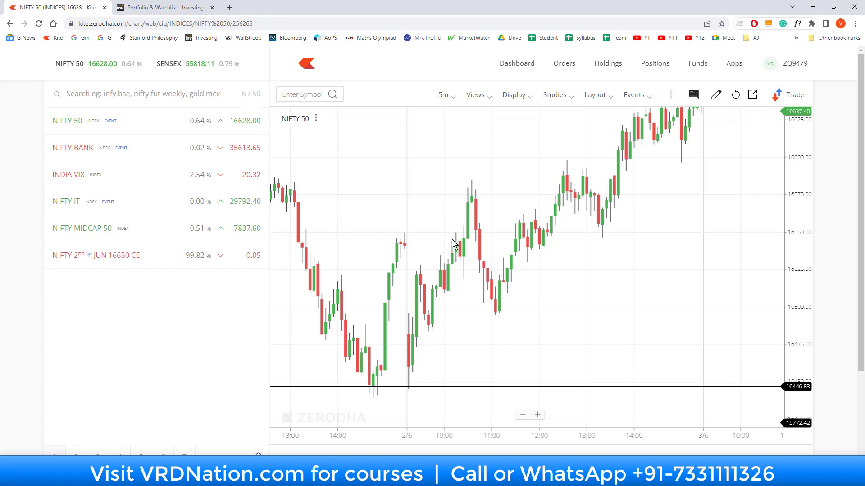
pyautogui.moveTo(480, 243)
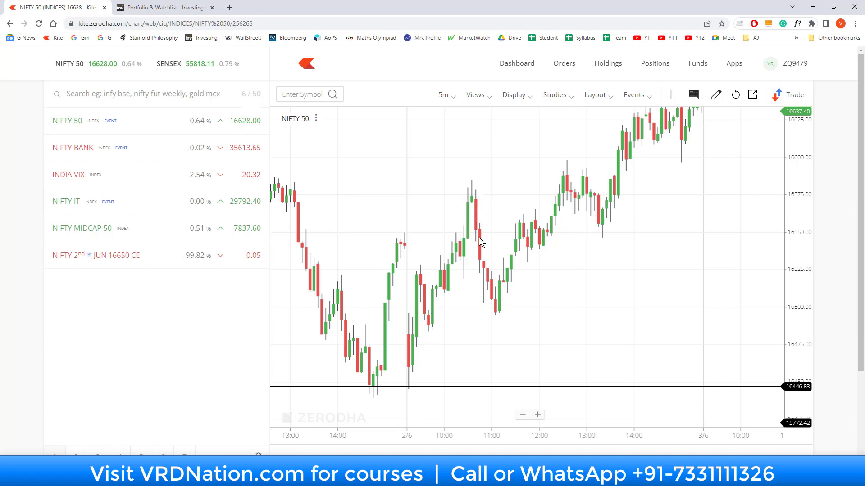
pyautogui.moveTo(485, 257)
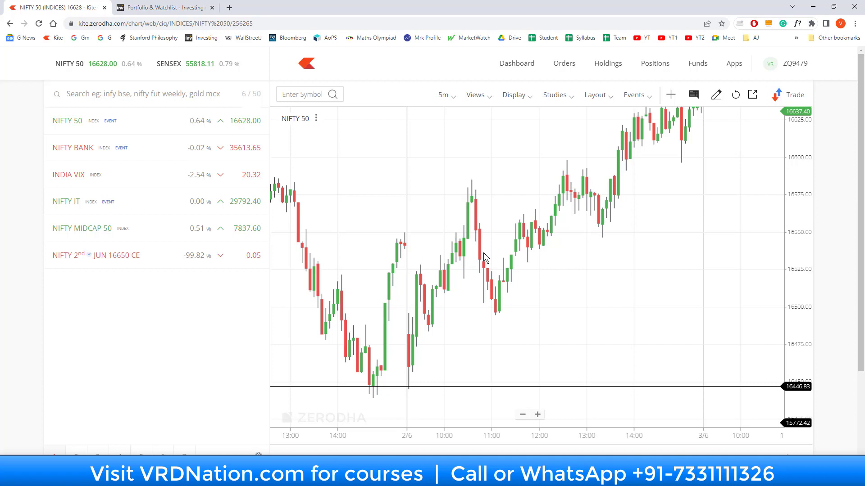
pyautogui.moveTo(531, 274)
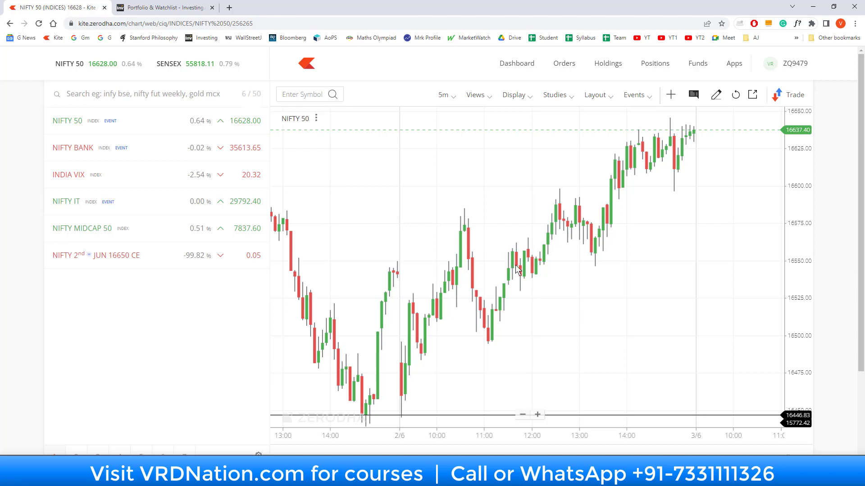
pyautogui.click(655, 63)
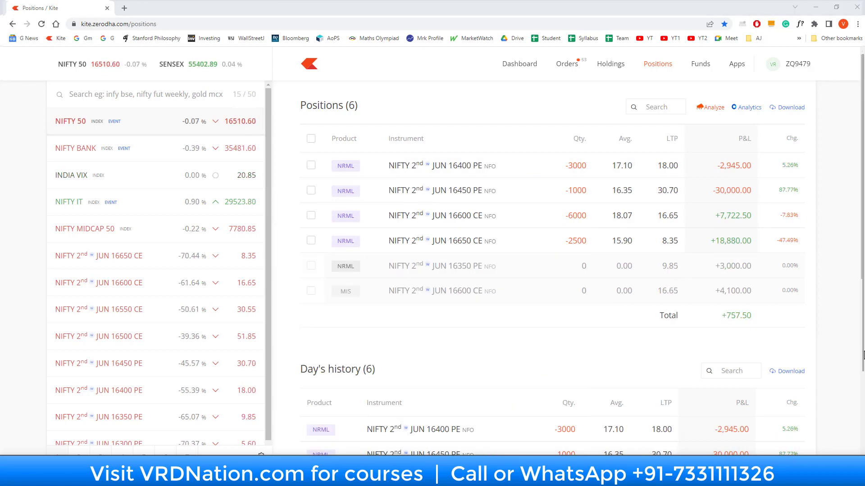
# Step: Place the Buy order exiting the 16400 PE short from the Positions page
pyautogui.scroll(-3)
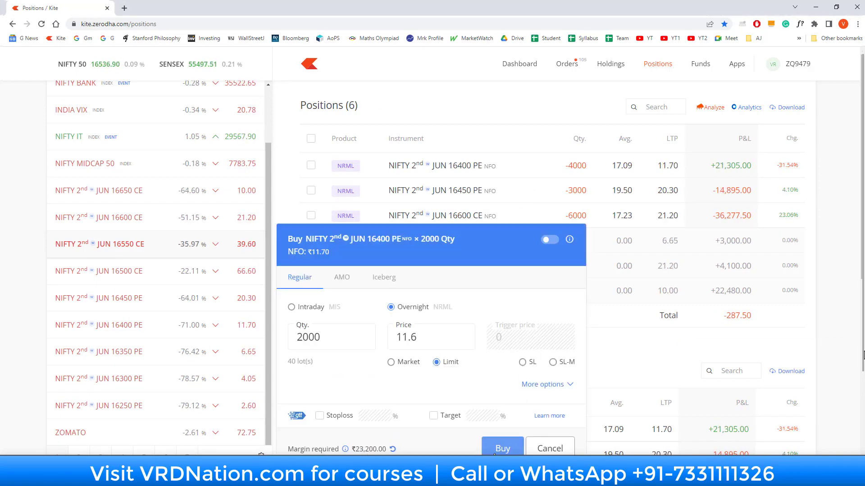
pyautogui.click(502, 448)
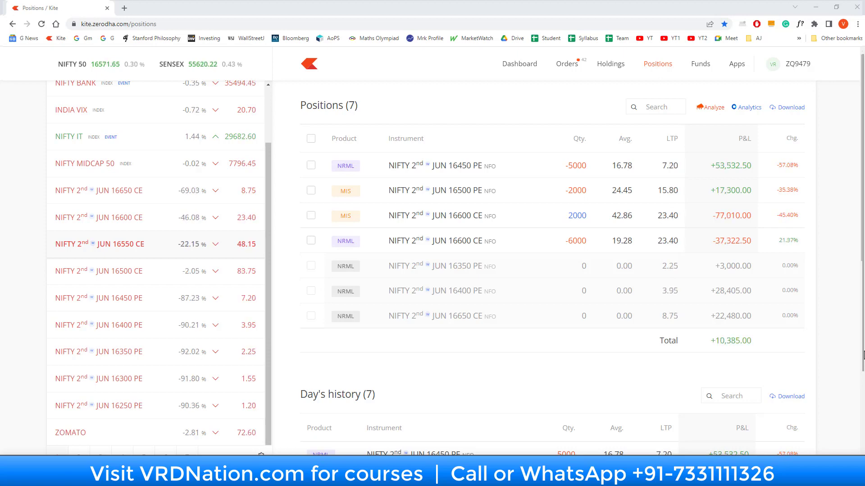
# Step: Add to the 16500 PE short via its row menu and submit the sell order
pyautogui.click(531, 191)
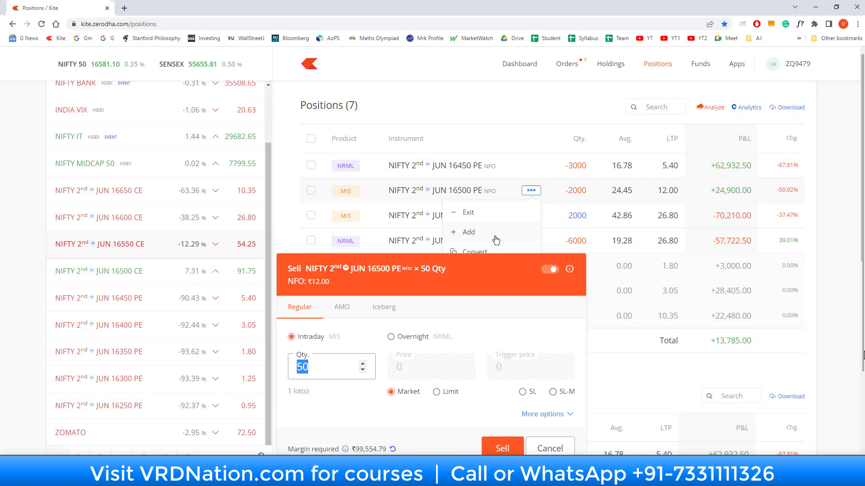
pyautogui.click(502, 448)
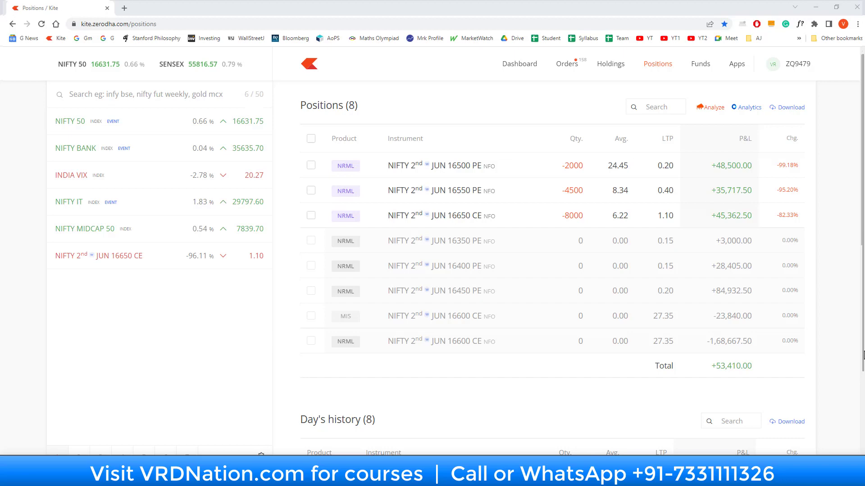
# Step: Buy back part of the 16650 CE short, reducing it to 4,000 for +51,272.50 total
pyautogui.click(440, 216)
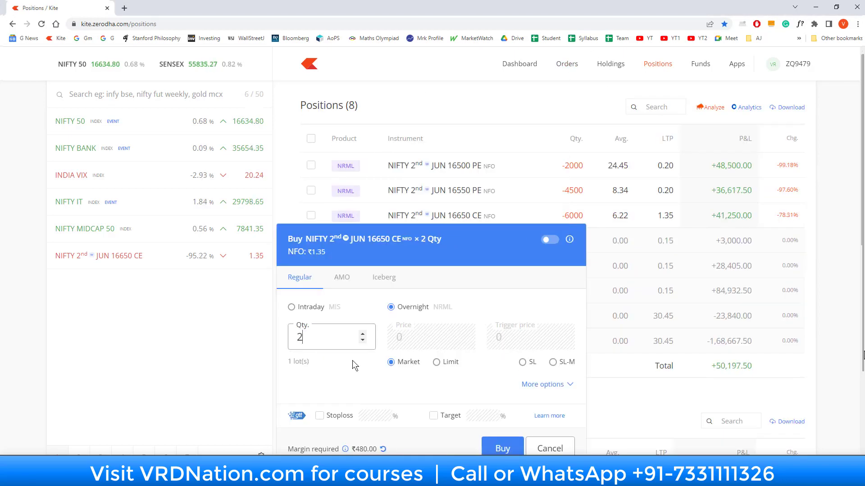
pyautogui.click(502, 447)
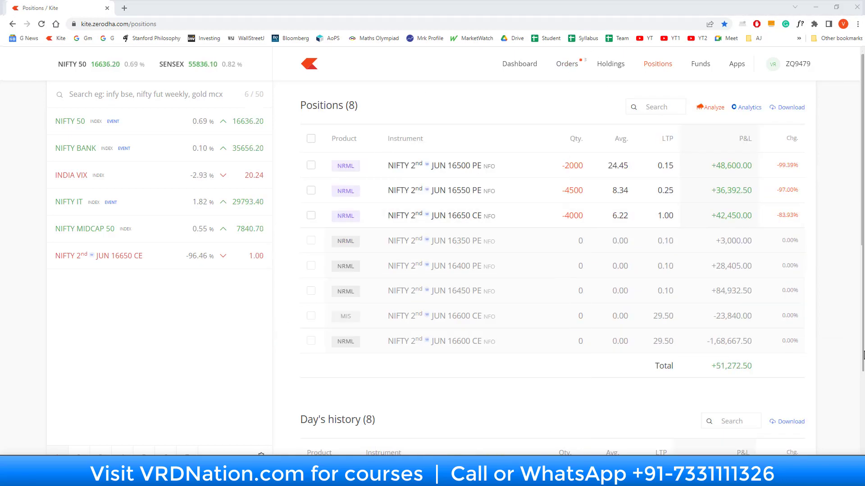